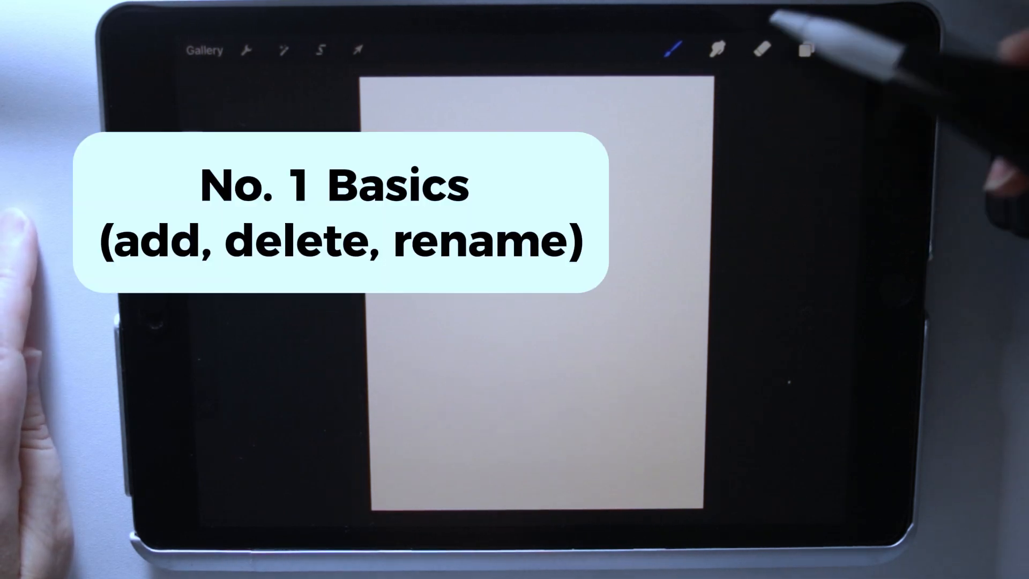
Step: Add Layer 2 above Layer 1 in the Layers panel and begin renaming it
click(806, 50)
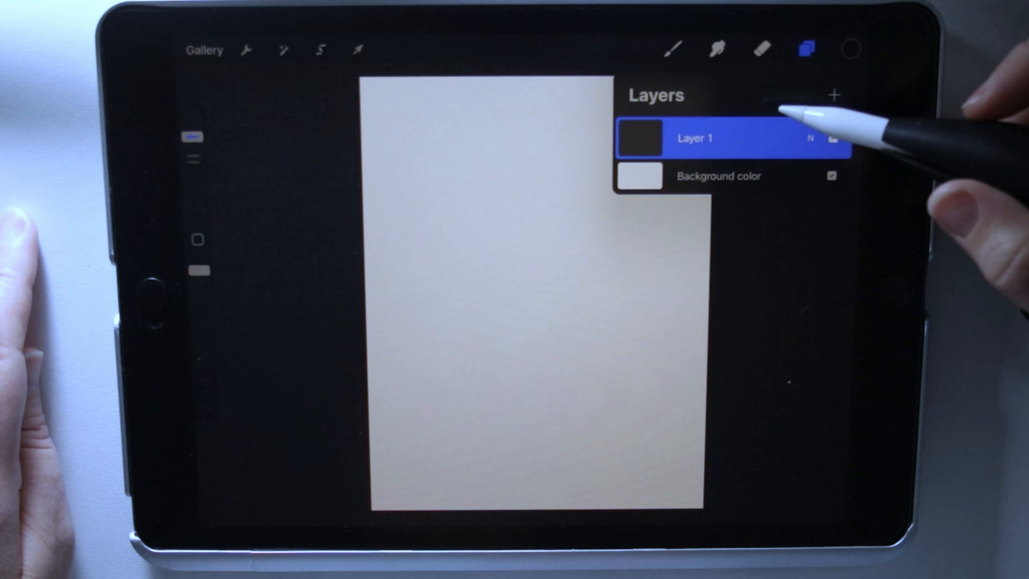
click(835, 96)
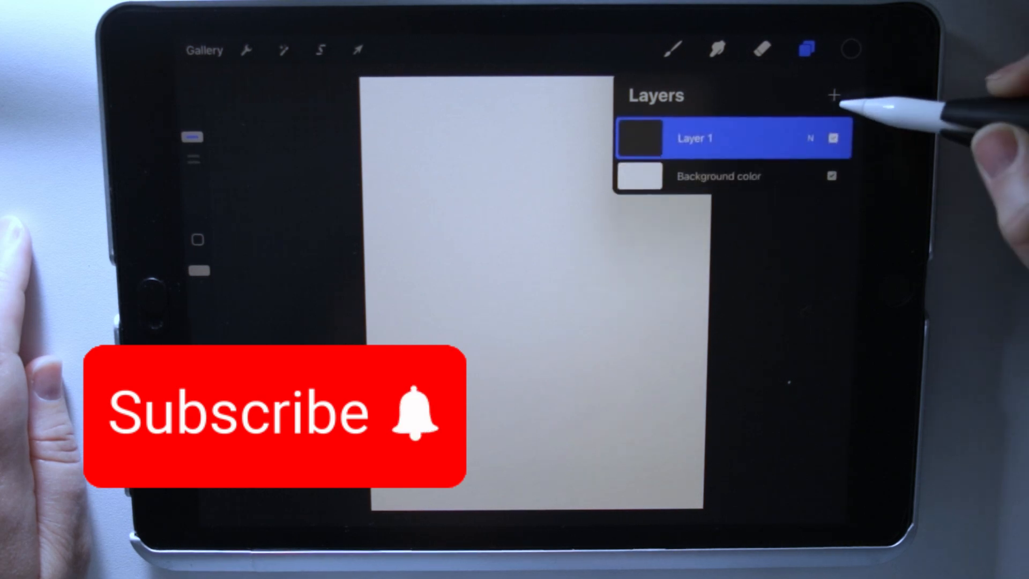
click(834, 94)
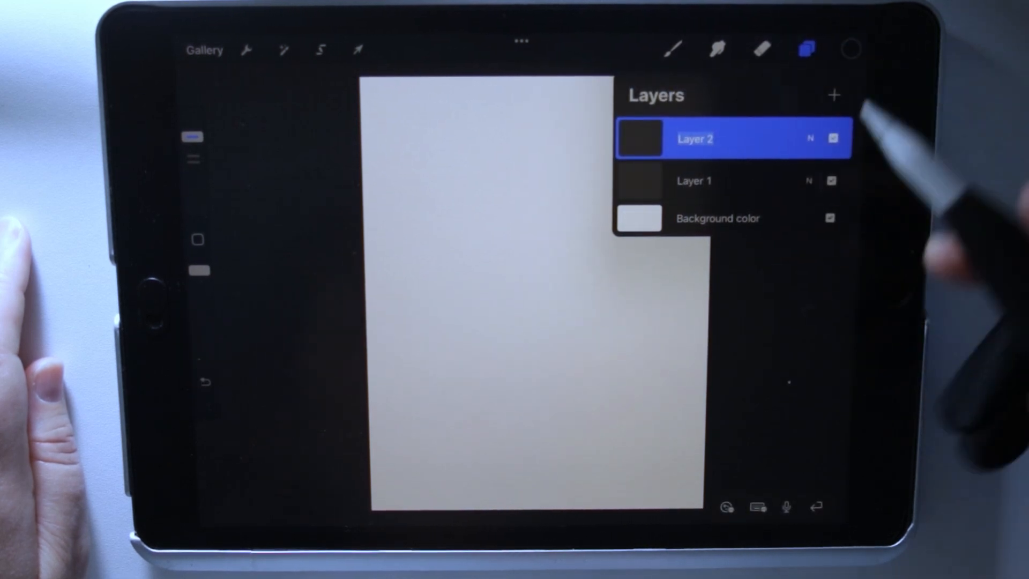
Step: Type 'New Layer' as Layer 2's name using the on-screen keyboard
click(756, 506)
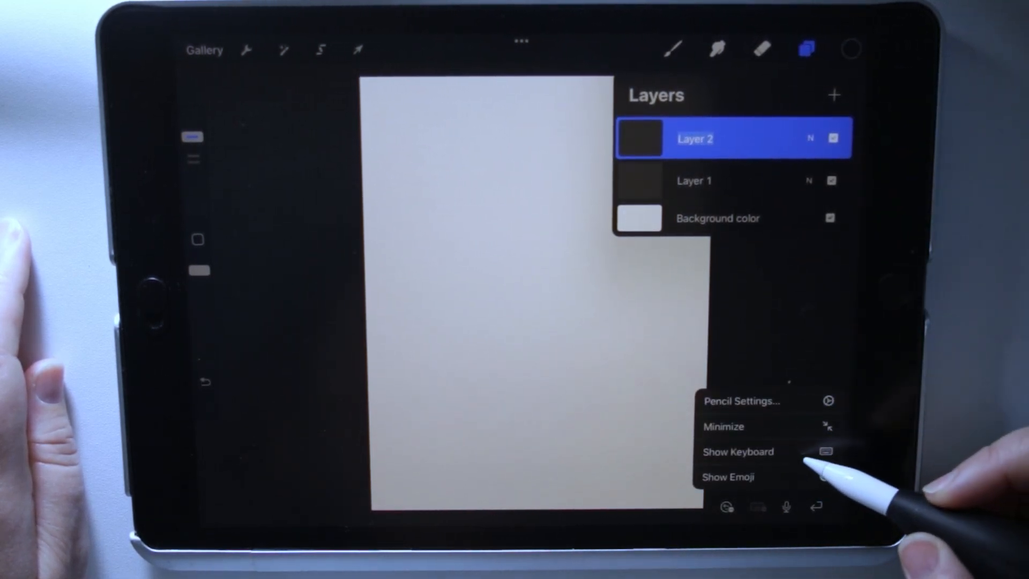
click(738, 451)
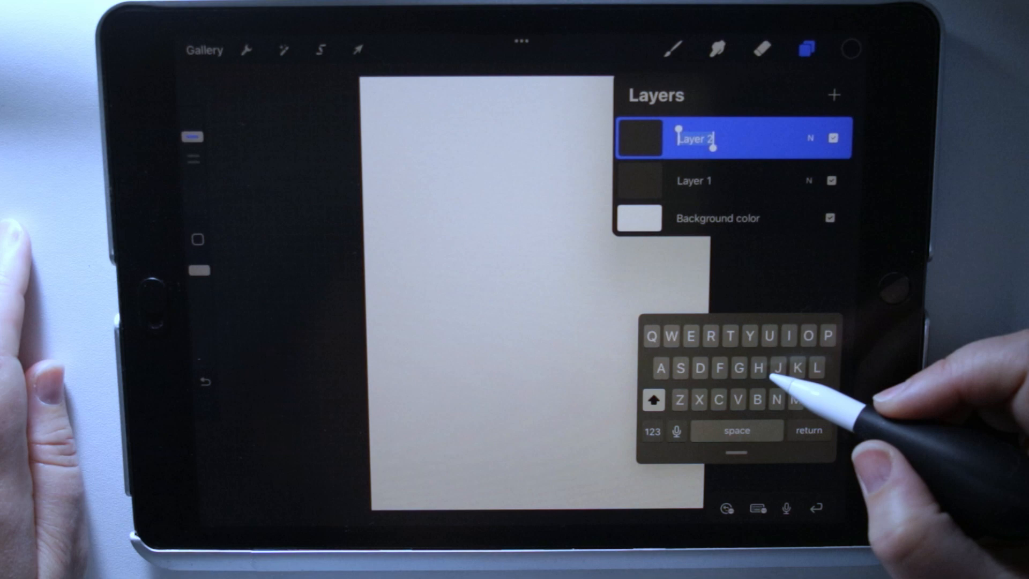
text(New)
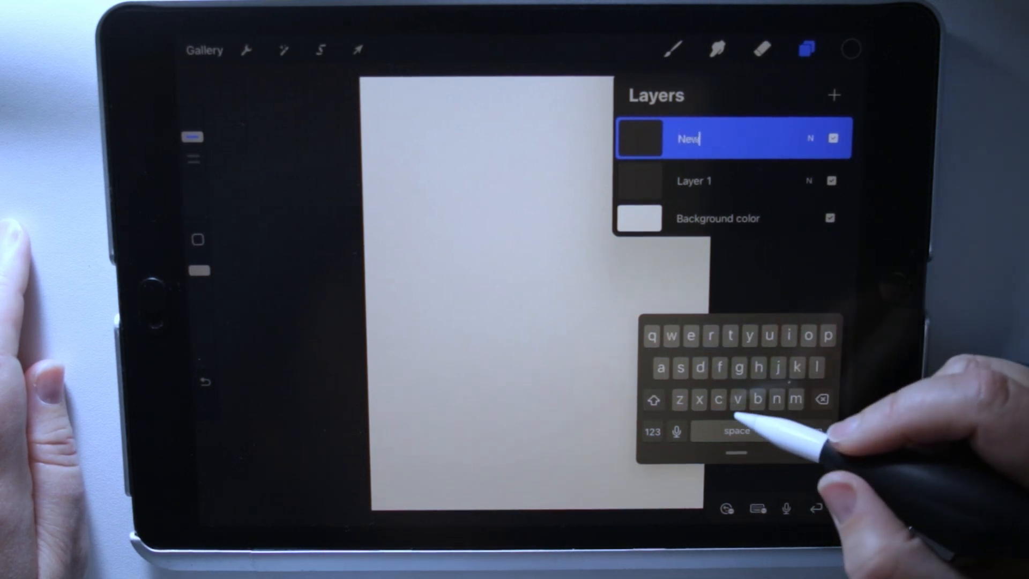
text(Layer)
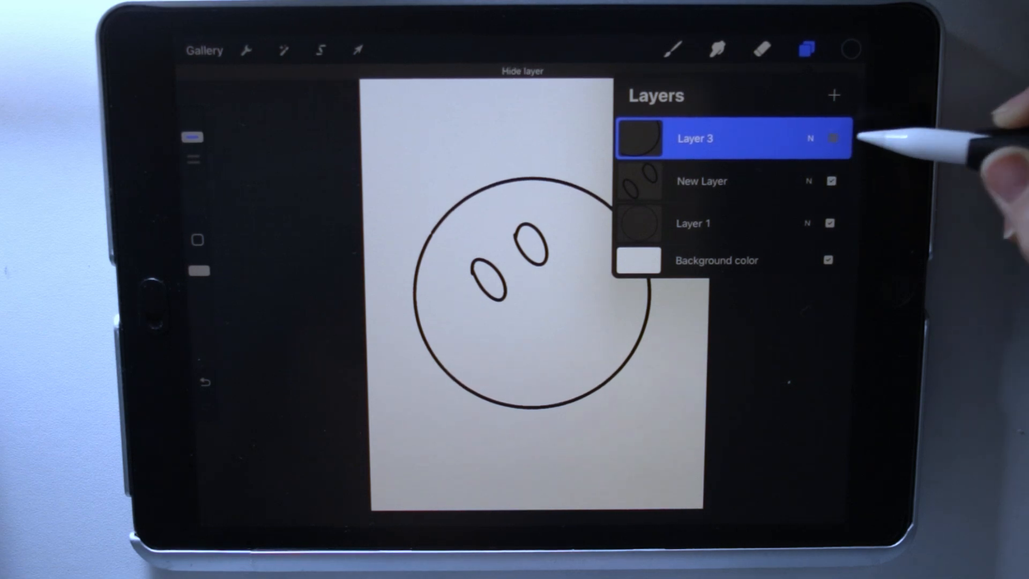
Step: Turn Layer 3's visibility back on to show the smile
click(831, 139)
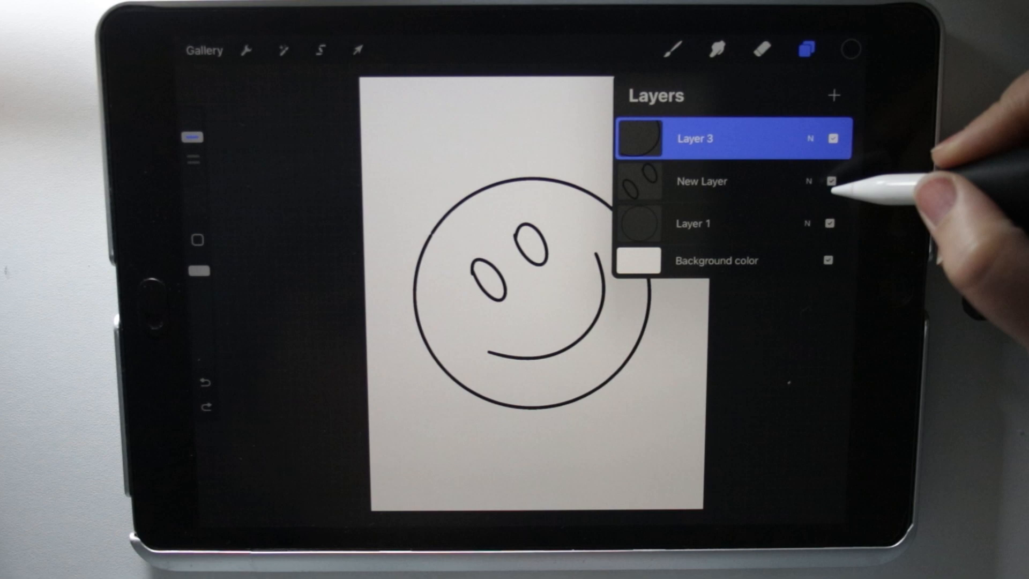
click(830, 181)
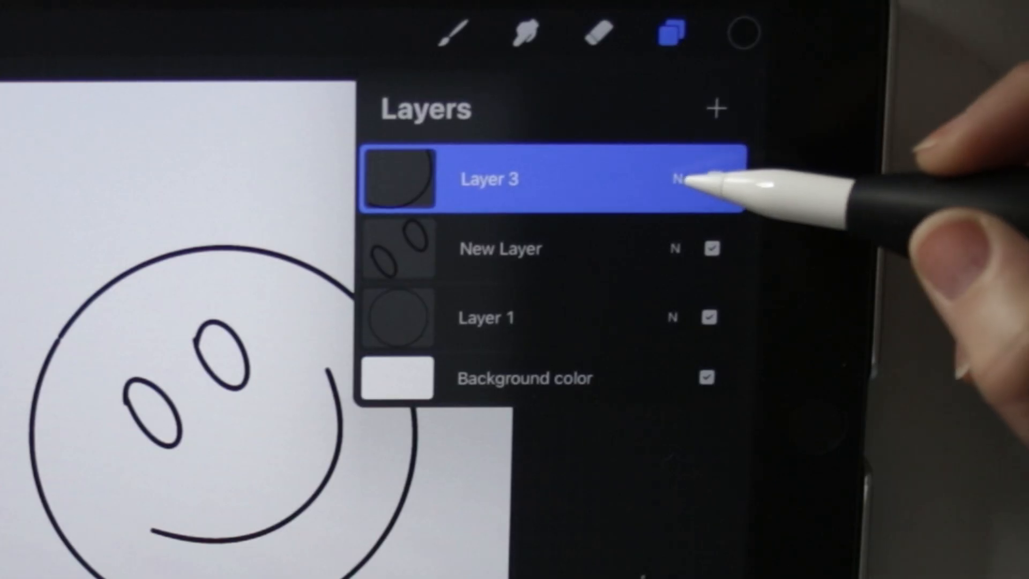
Step: Lower the smile layer's opacity to about 64%, then raise it back toward full
click(678, 179)
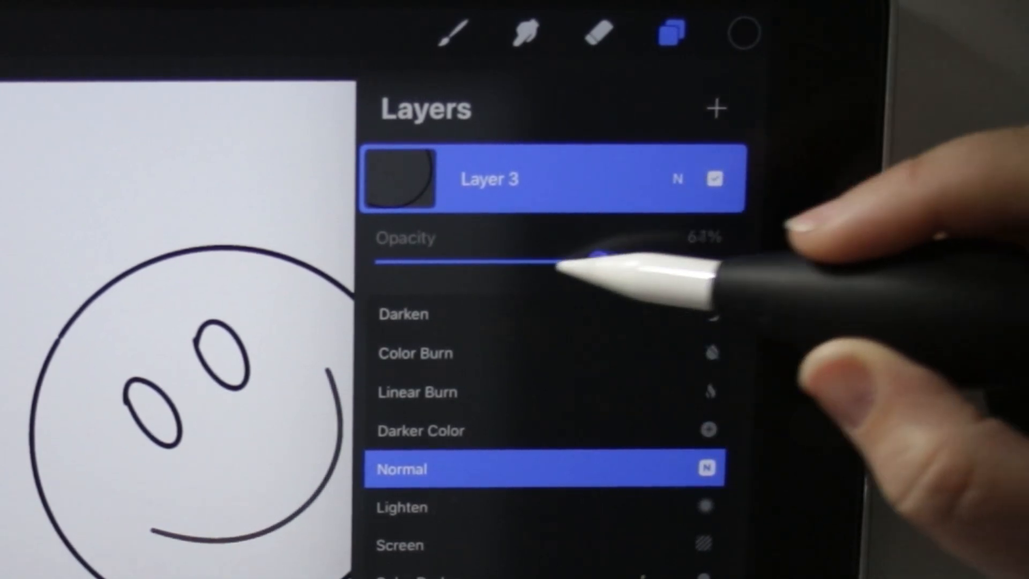
drag(591, 258, 387, 261)
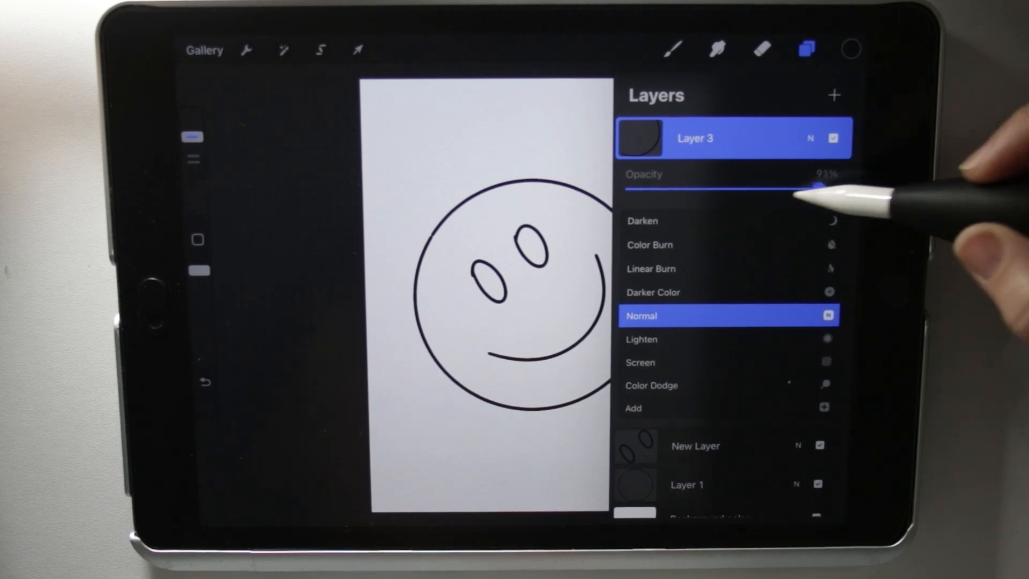
drag(834, 189, 777, 189)
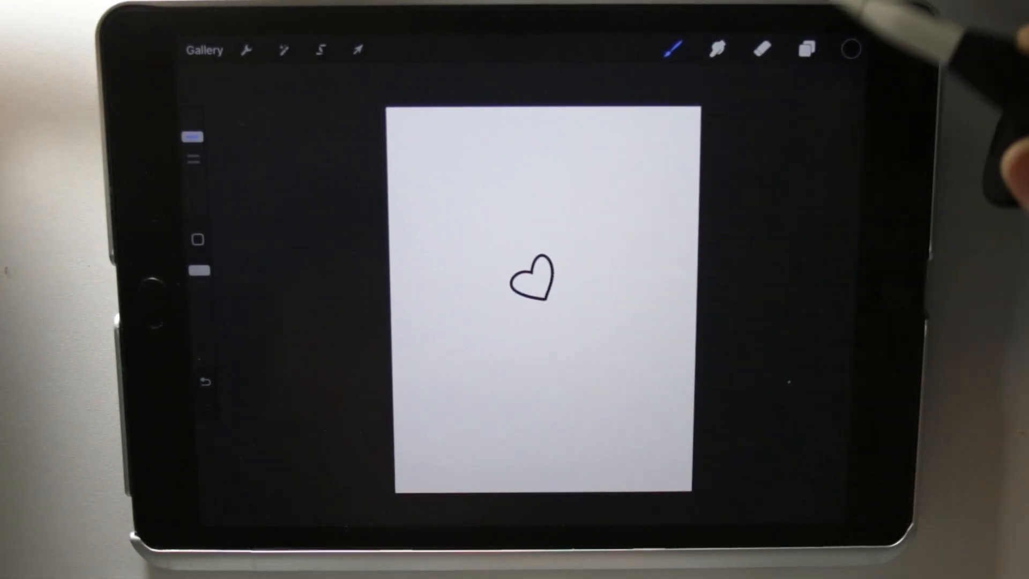
Step: Duplicate the heart layer and position the copies as four hearts around the canvas
click(806, 50)
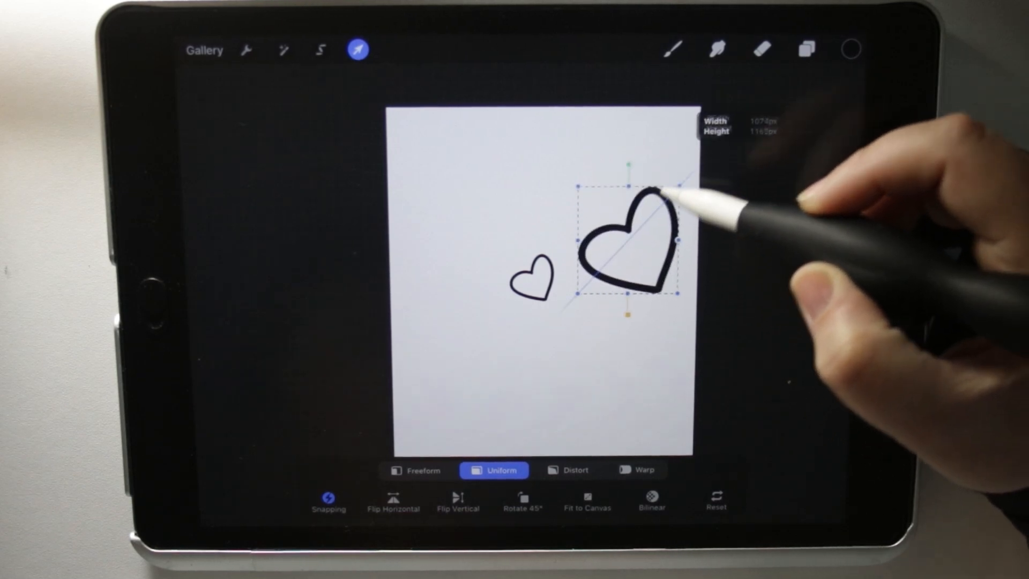
click(806, 50)
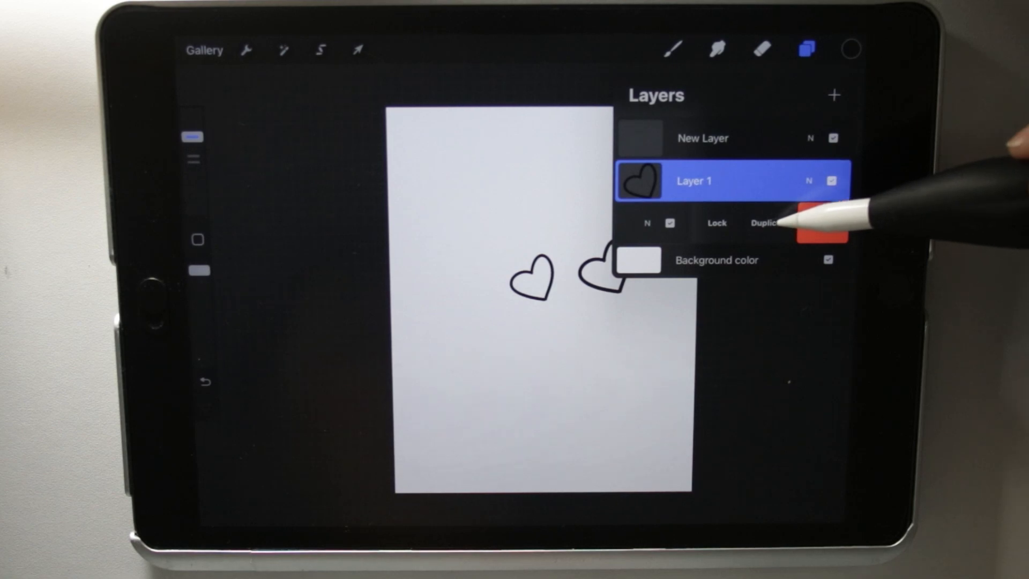
click(765, 221)
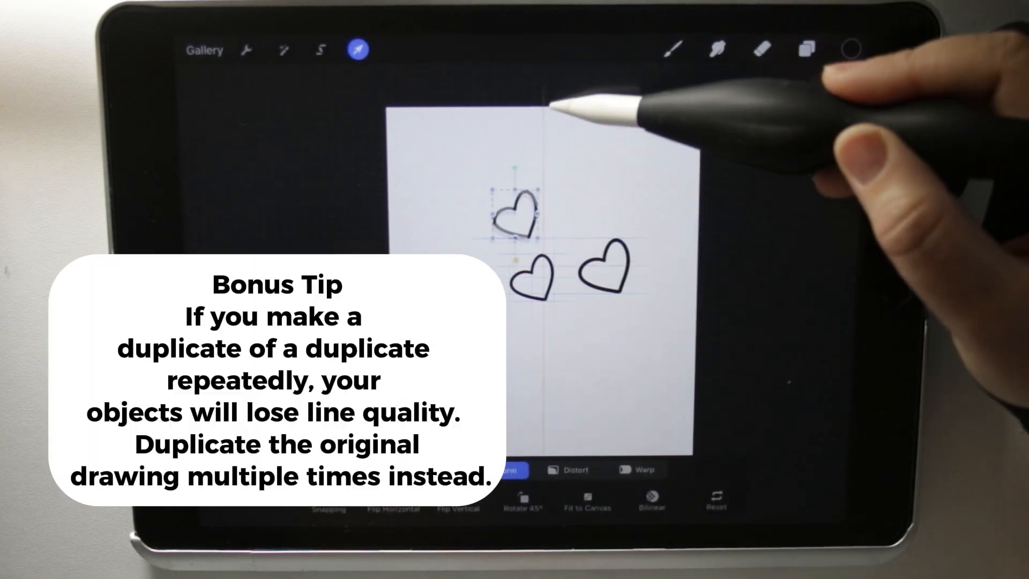
click(806, 50)
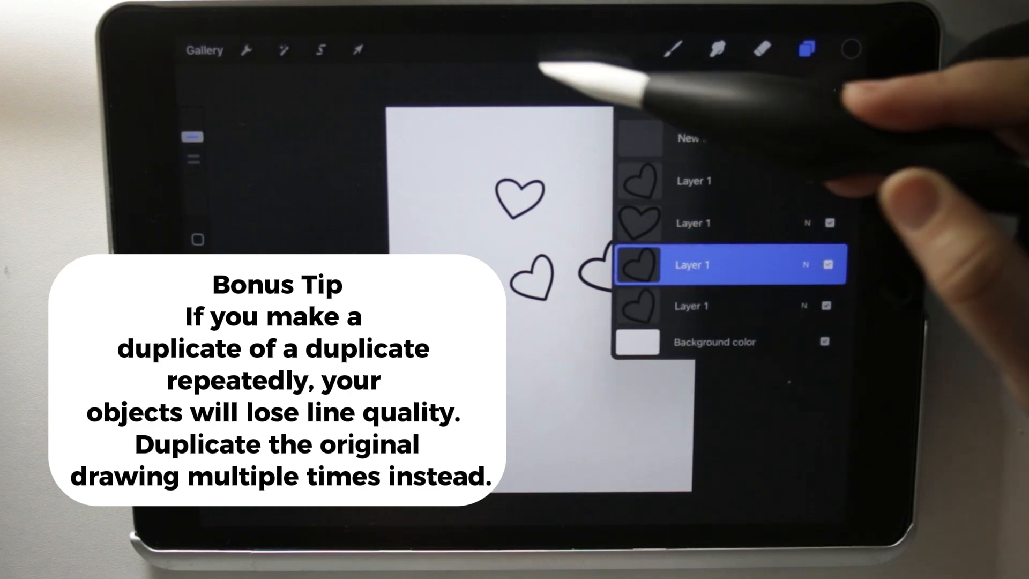
click(357, 50)
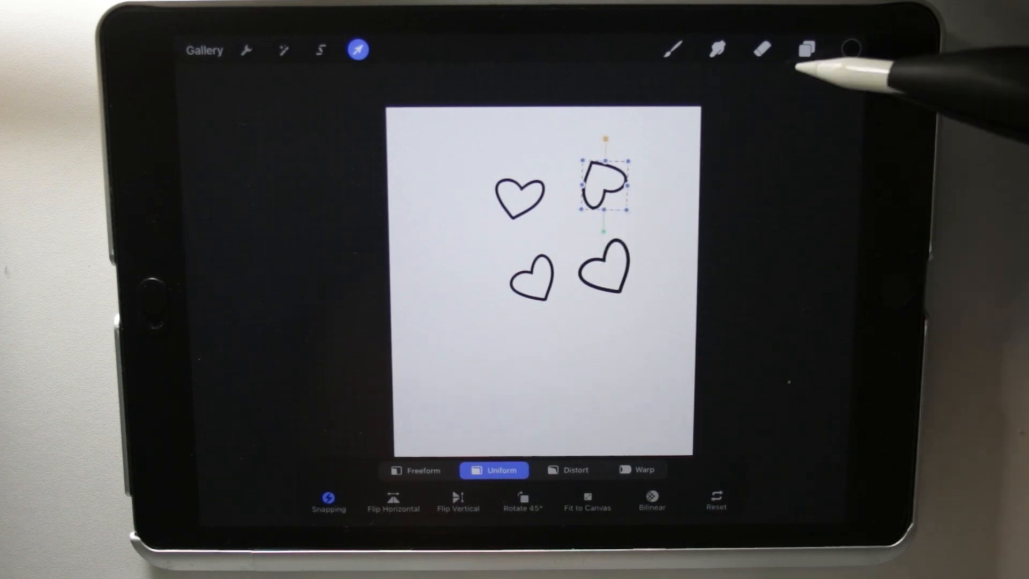
click(806, 49)
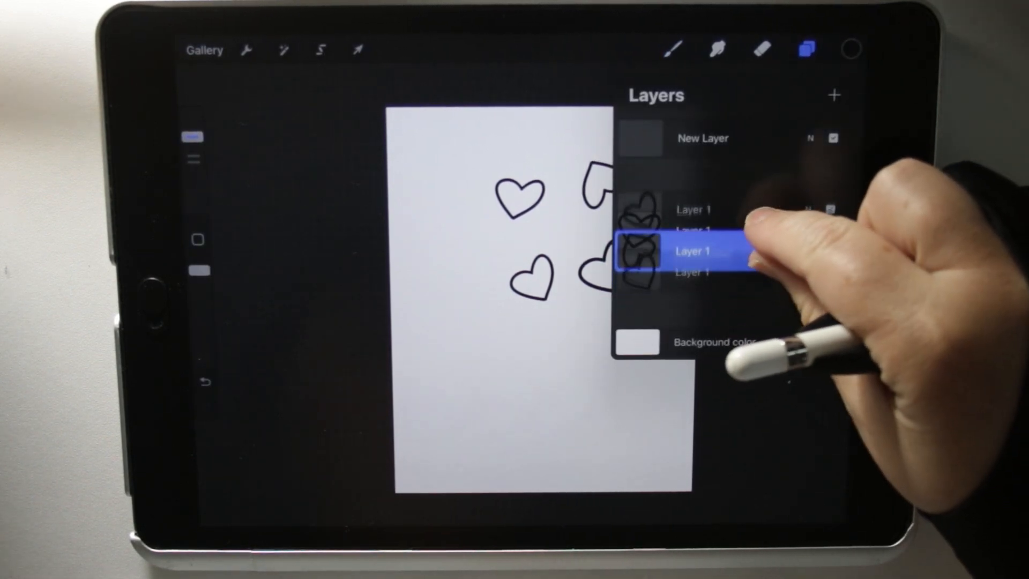
click(805, 50)
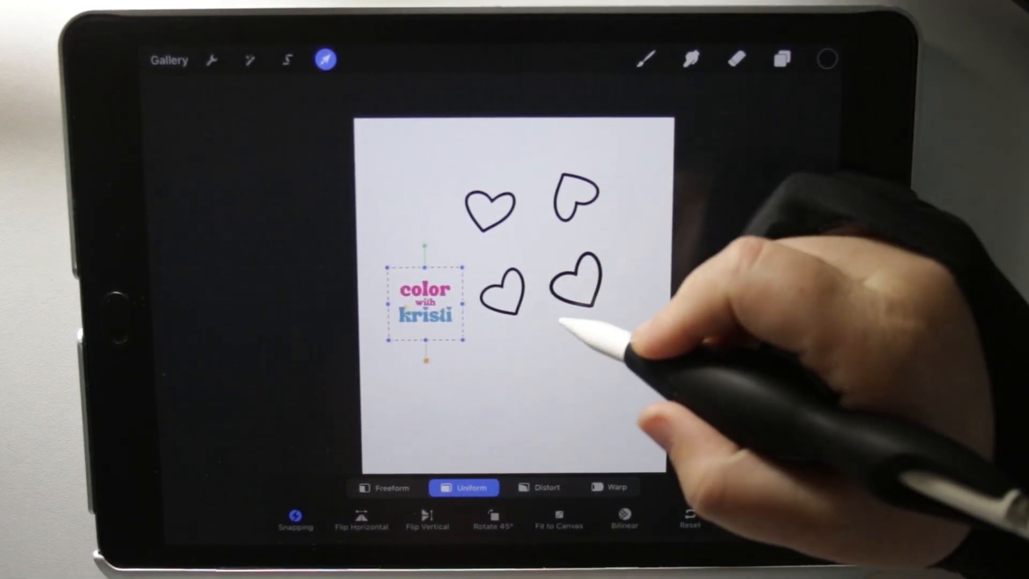
Step: Enlarge the color with kristi logo image and move it to the canvas centre
drag(425, 305, 518, 371)
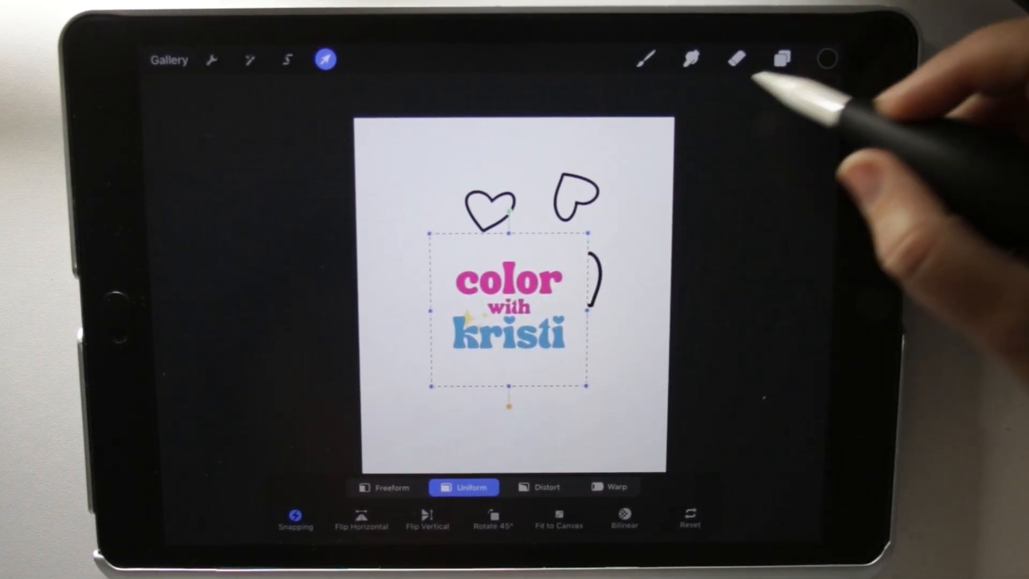
click(780, 59)
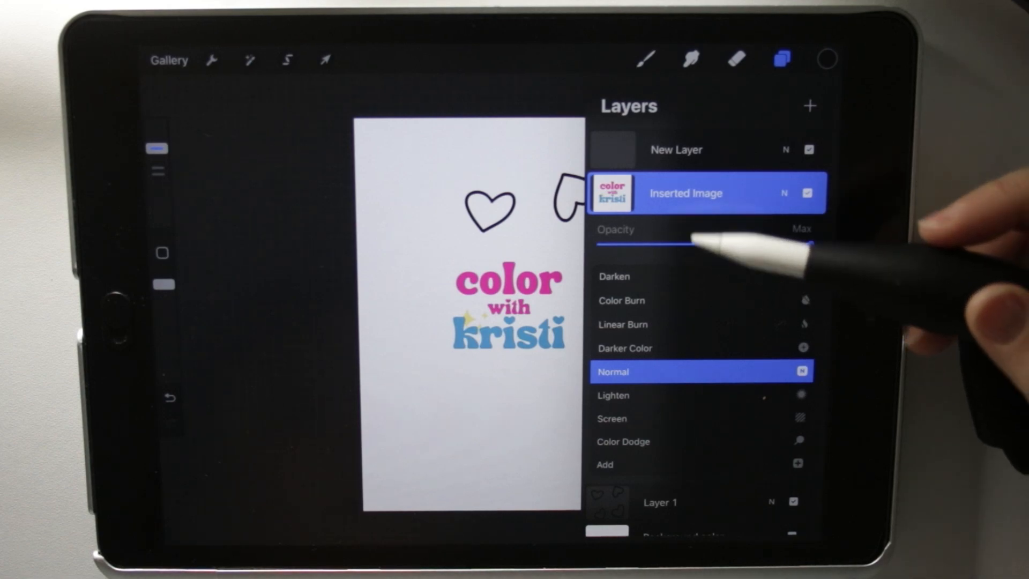
Step: Preview blend modes and set the Inserted Image layer to Luminosity
drag(695, 244, 814, 244)
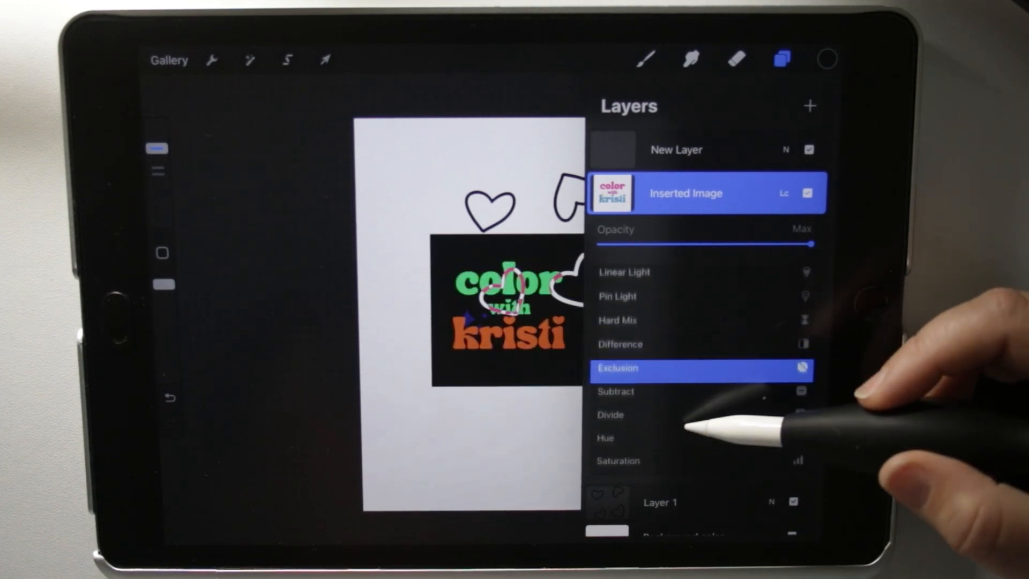
click(621, 371)
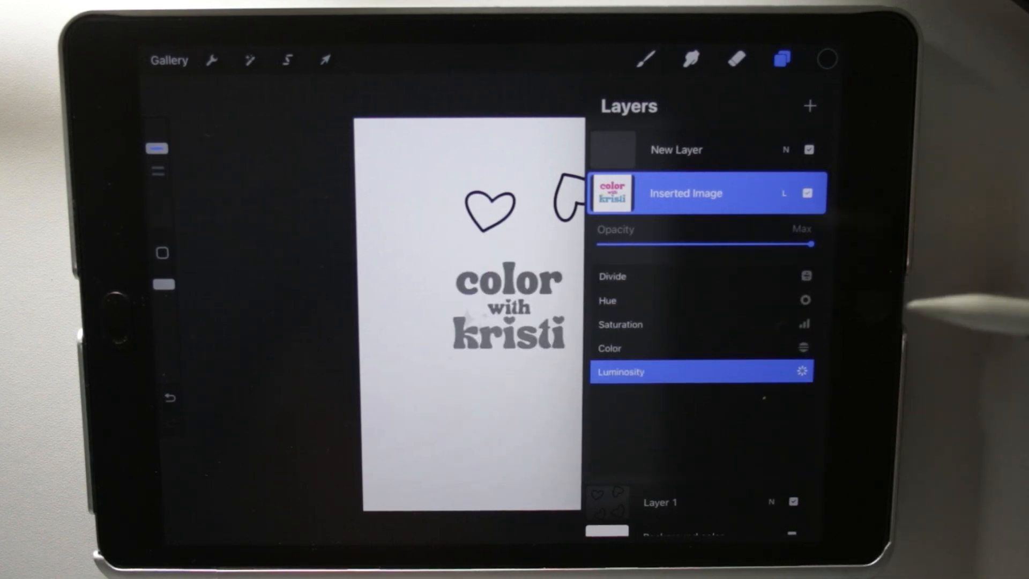